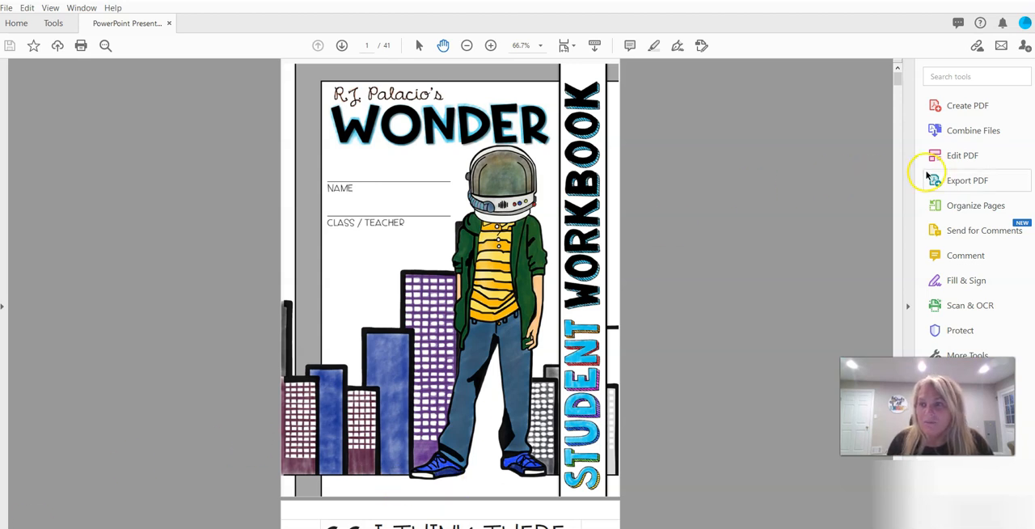
pyautogui.moveTo(967, 180)
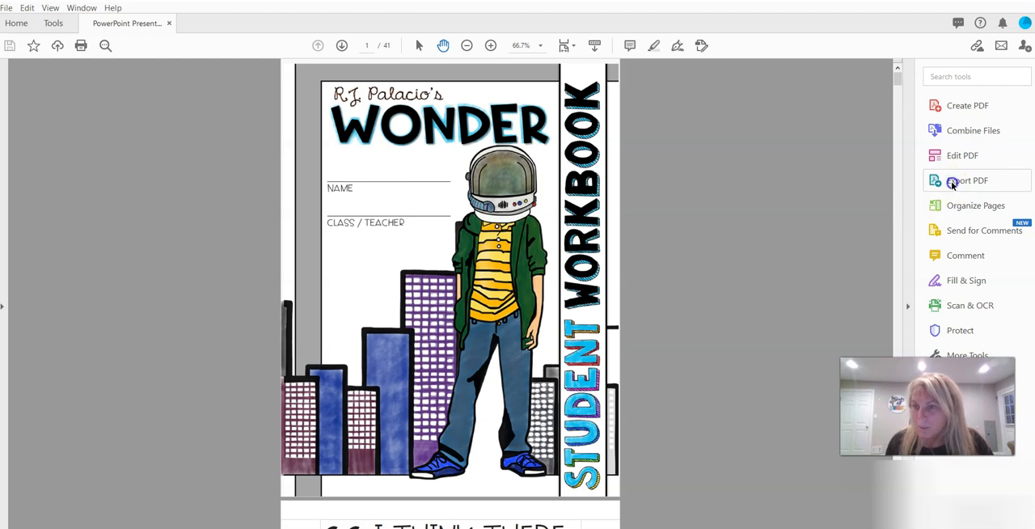
# Export the Wonder workbook PDF as PNG images, reaching the save location prompt.
pyautogui.click(967, 180)
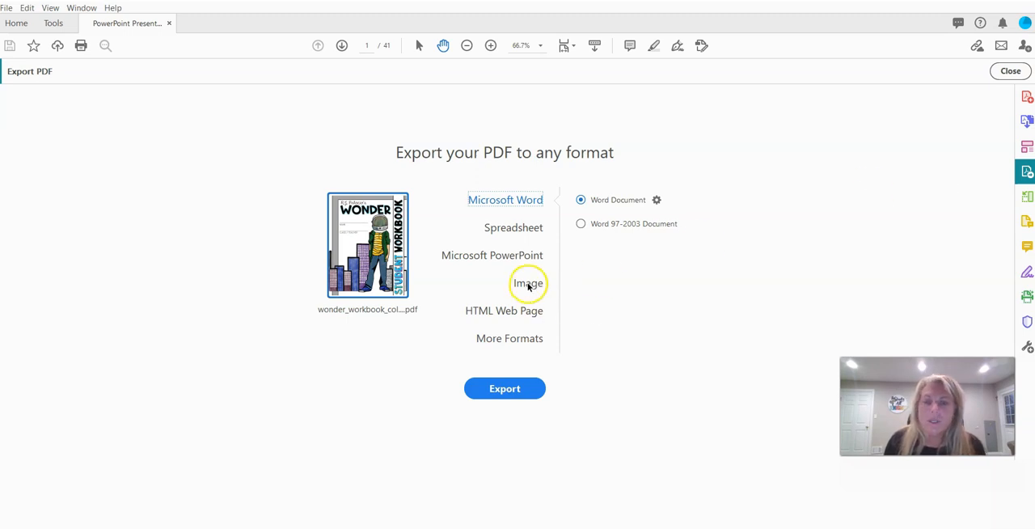
pyautogui.click(527, 283)
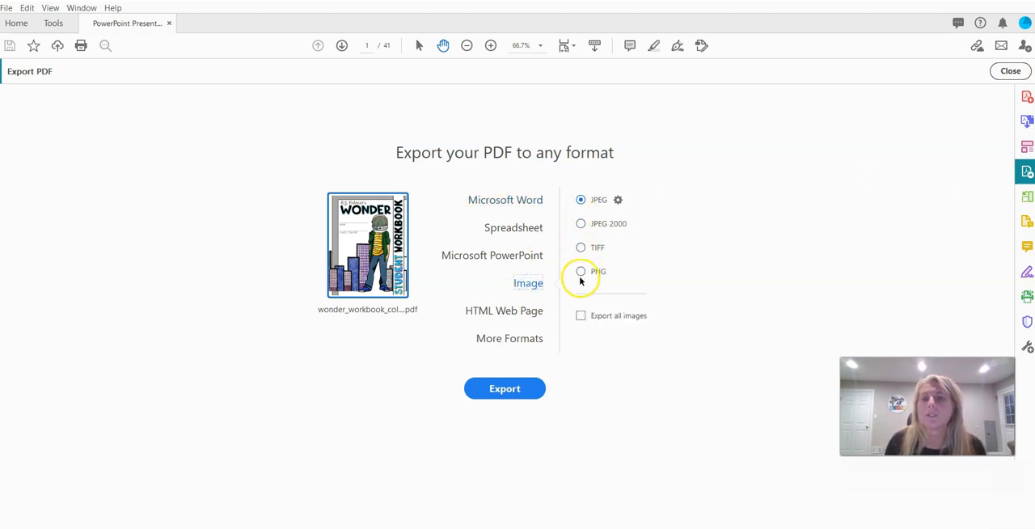
pyautogui.click(581, 272)
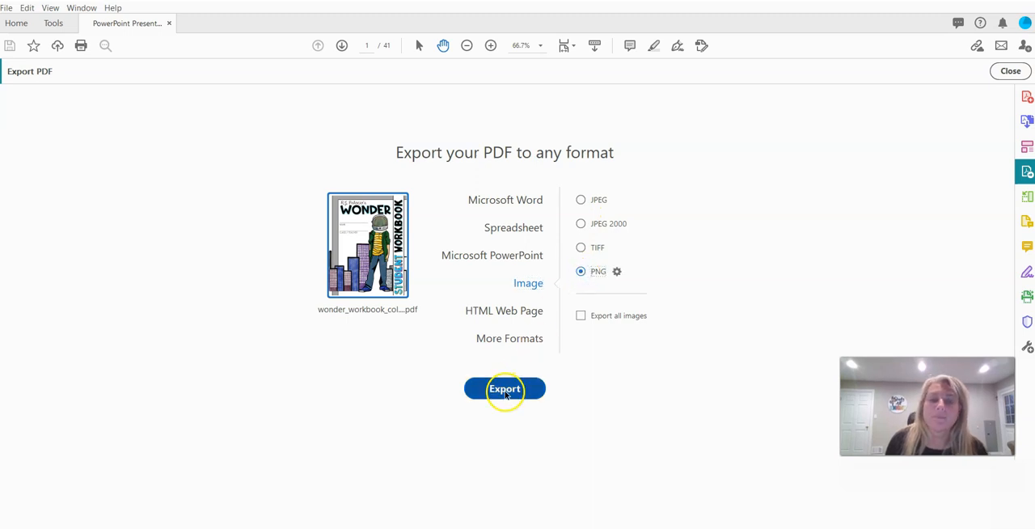
pyautogui.click(505, 388)
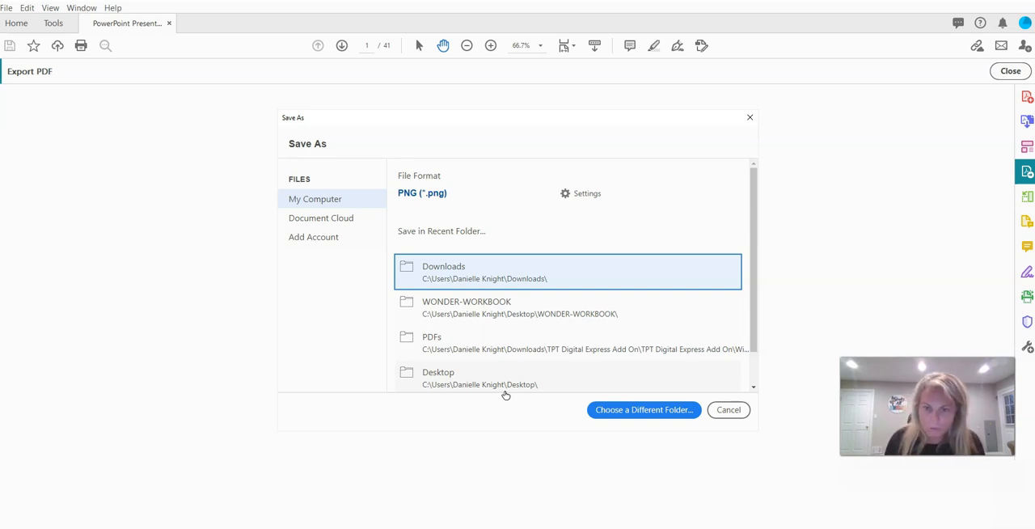
# Create a WONDER-WORKBOOK folder on the Desktop and save the PNG pages into it.
pyautogui.click(643, 409)
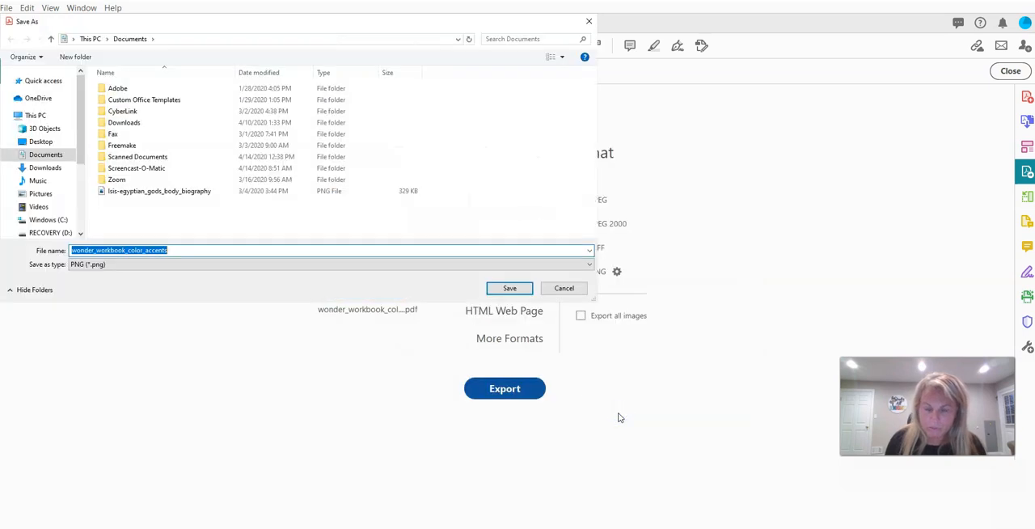
pyautogui.click(41, 142)
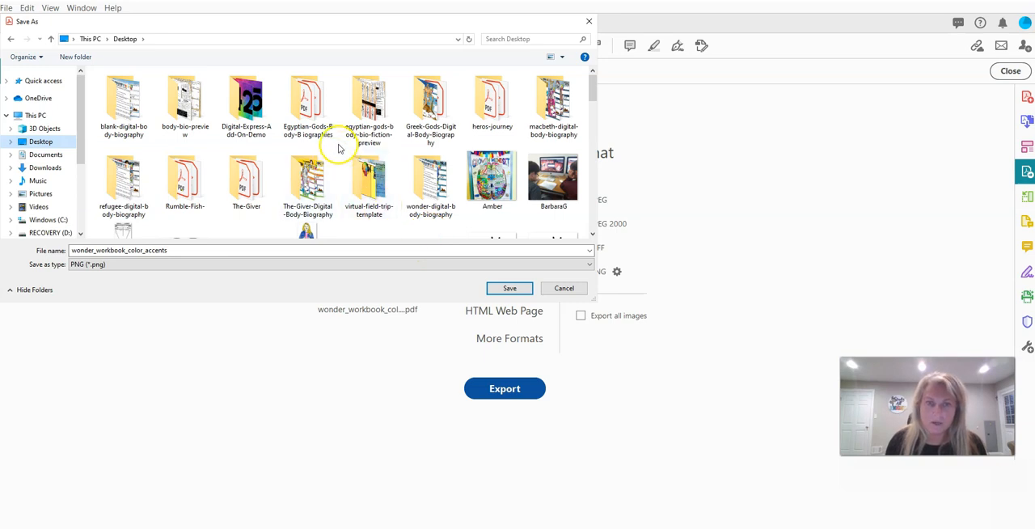
pyautogui.rightClick(340, 146)
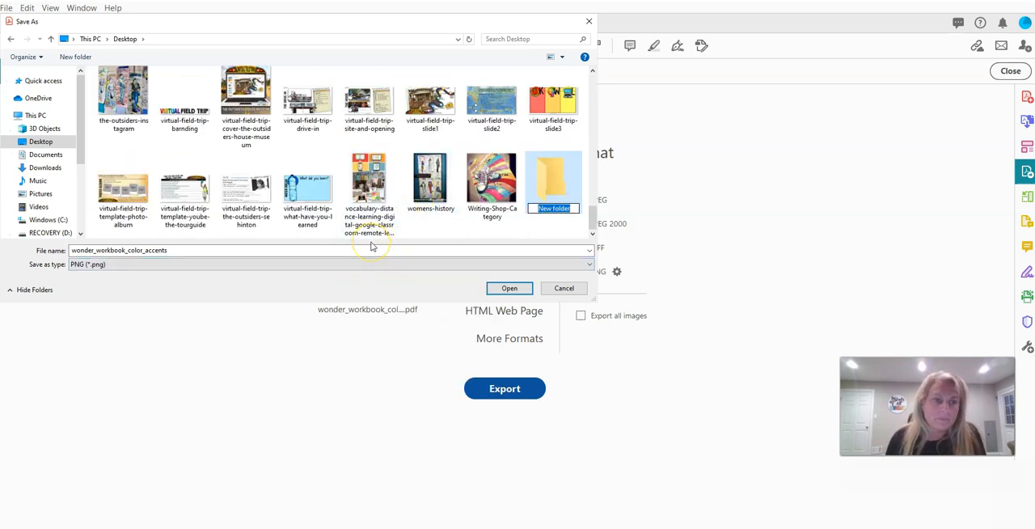
pyautogui.write('WONDER-WORKBOOK')
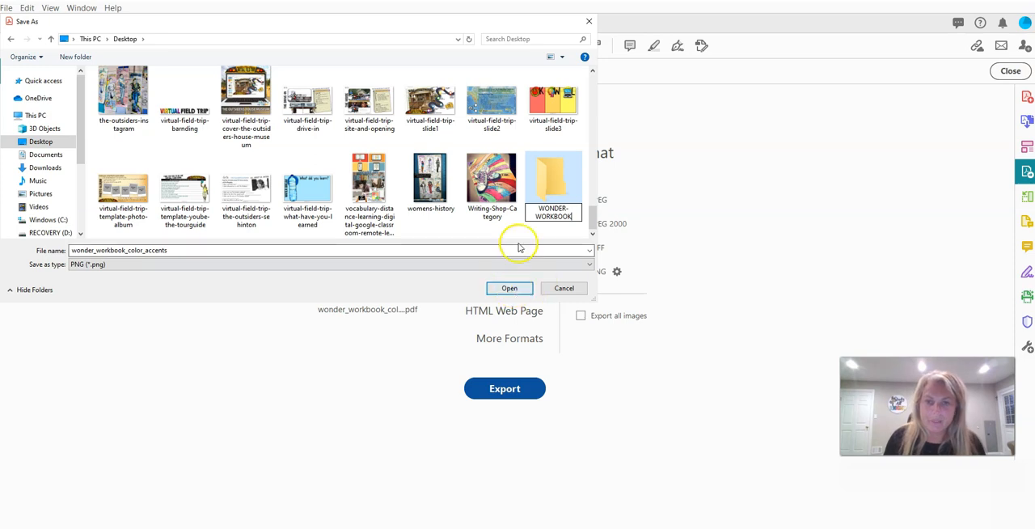
pyautogui.doubleClick(553, 182)
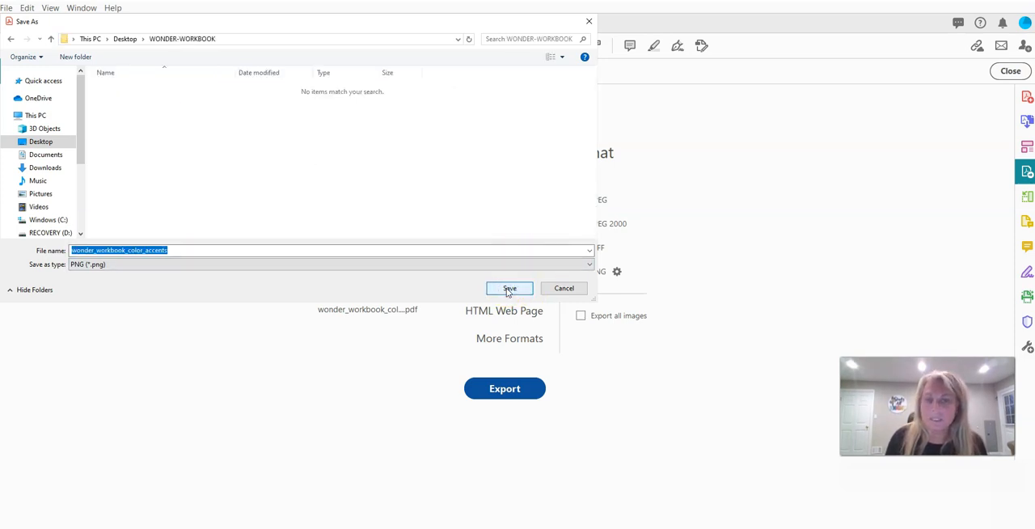
pyautogui.click(508, 288)
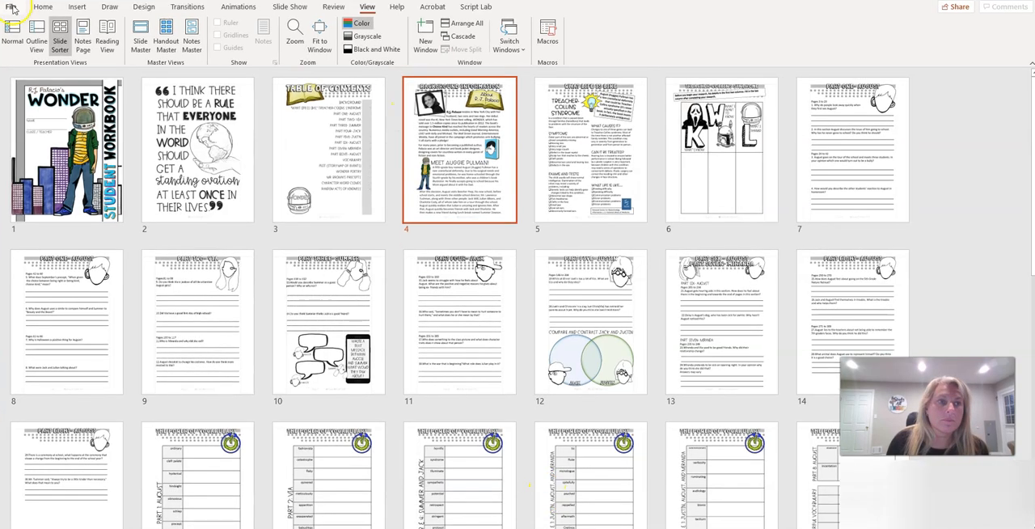
# Start a blank presentation and give it a custom portrait 8.5 by 11 inch slide size.
pyautogui.click(12, 7)
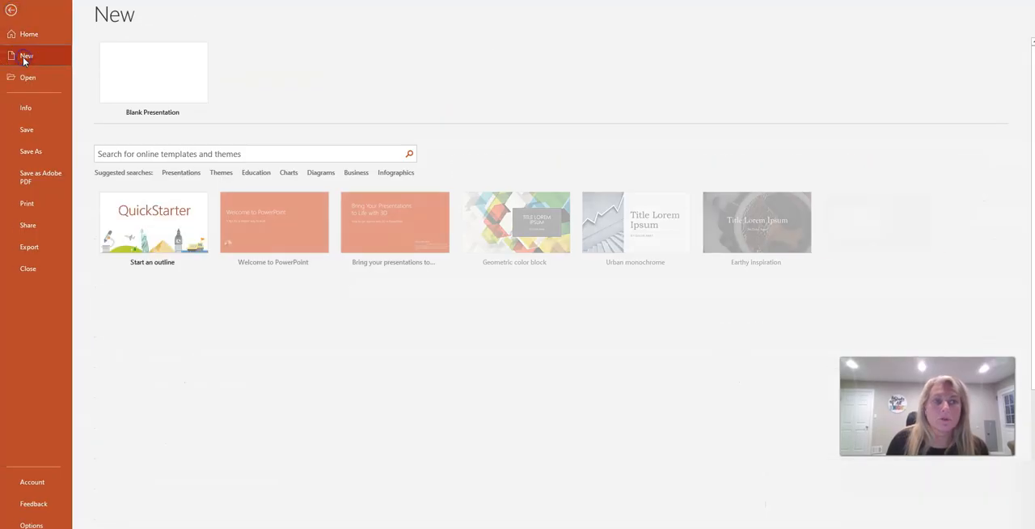
pyautogui.click(152, 73)
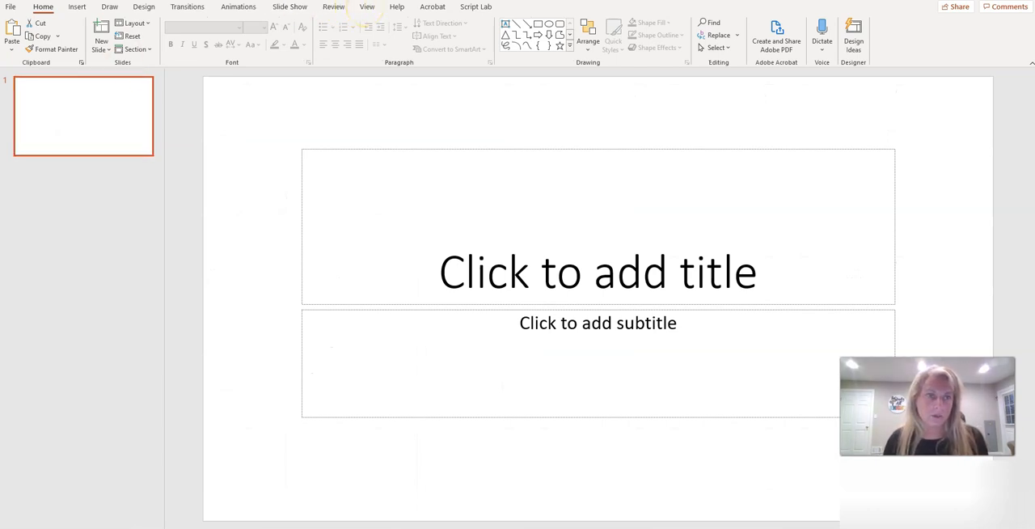
pyautogui.click(143, 6)
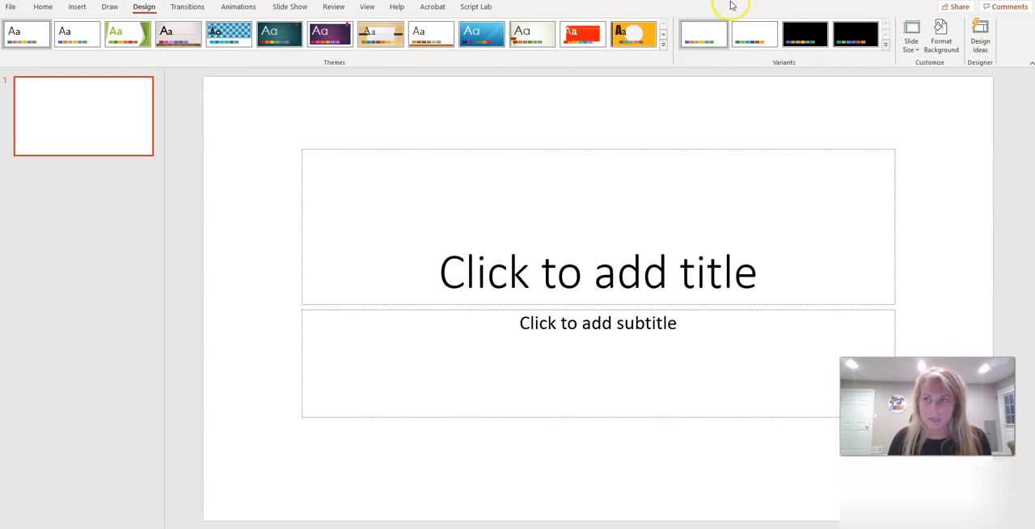
pyautogui.click(911, 34)
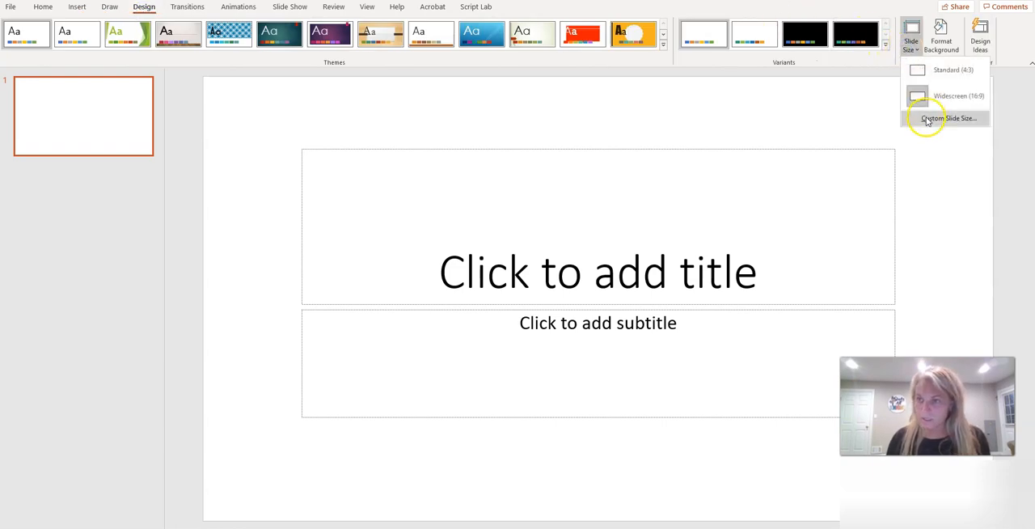
pyautogui.click(947, 118)
pyautogui.write('8.5')
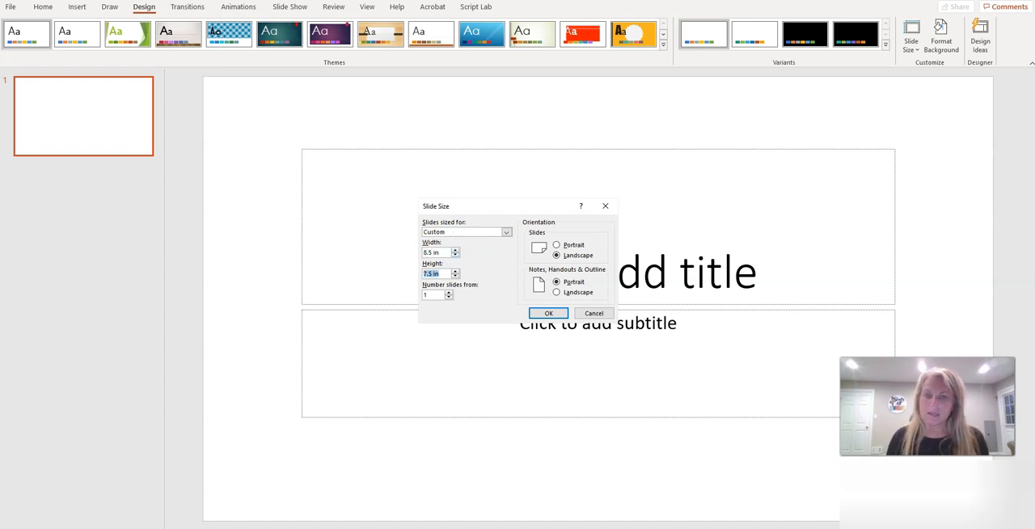
pyautogui.click(549, 314)
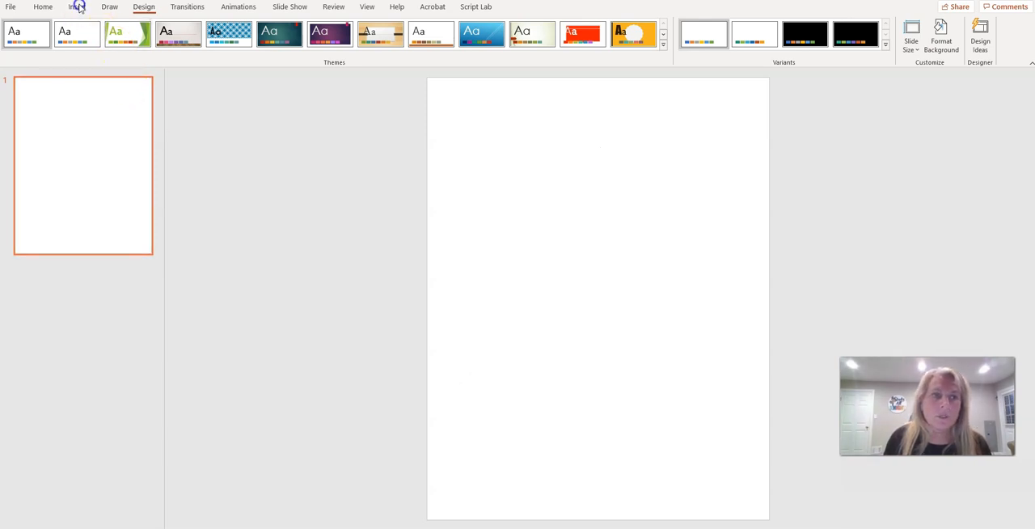
# Insert the page images from the Desktop WONDER-WORKBOOK folder as slides.
pyautogui.click(77, 7)
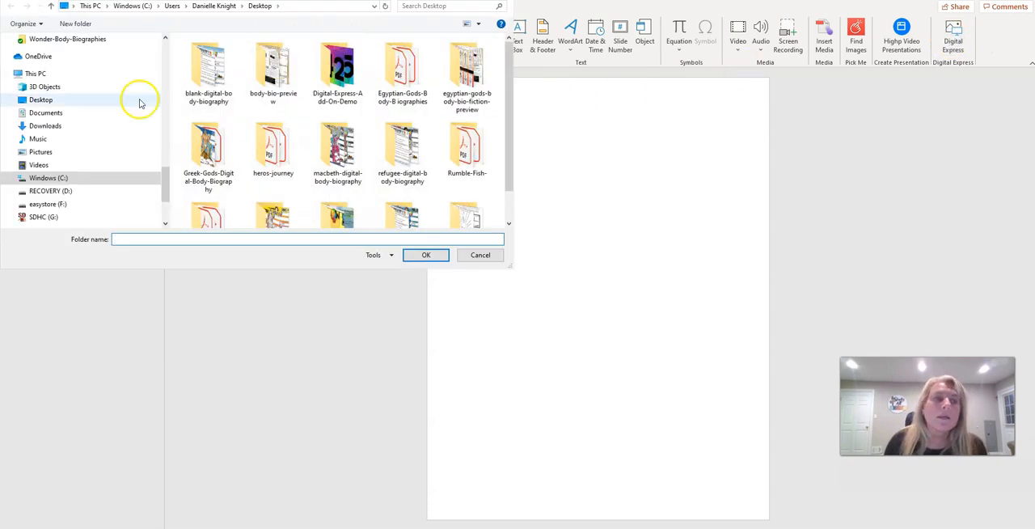
pyautogui.click(41, 101)
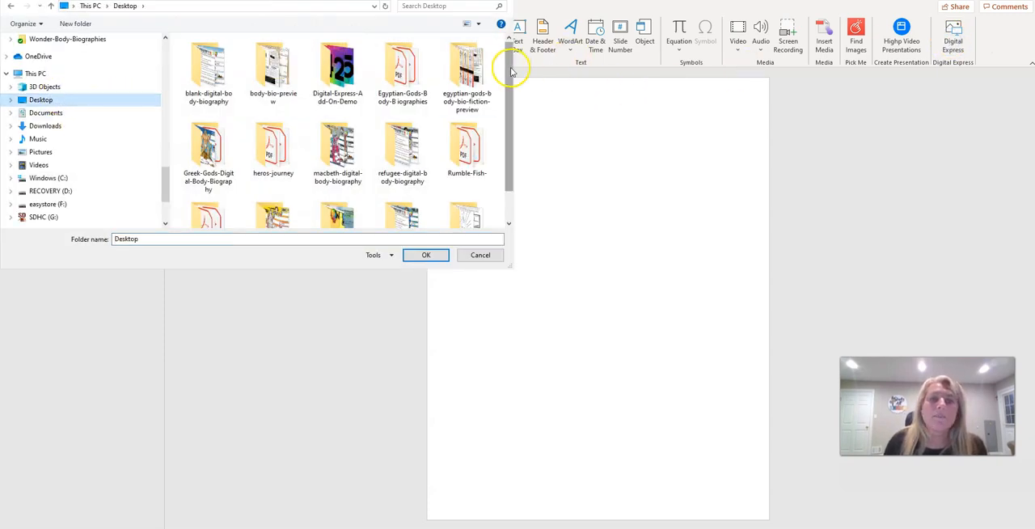
pyautogui.scroll(-3)
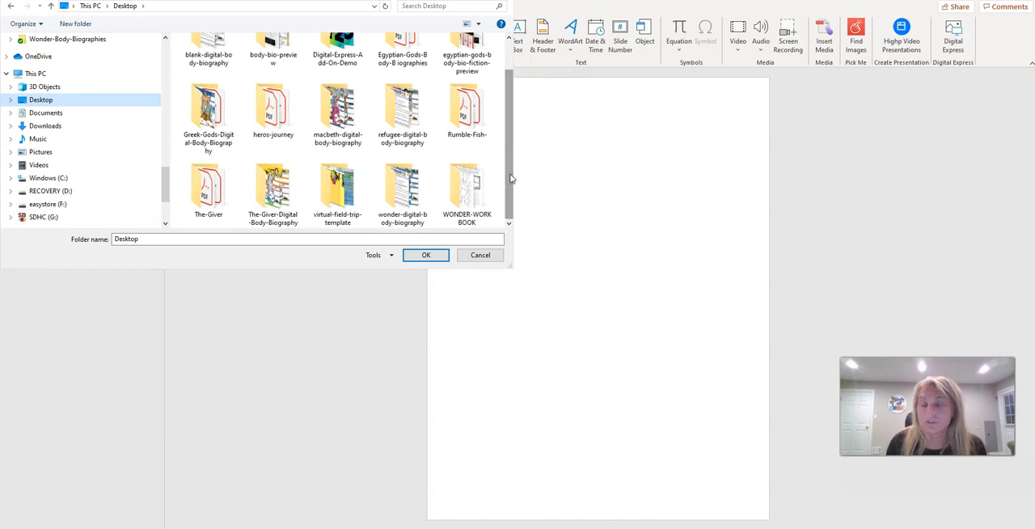
pyautogui.click(466, 191)
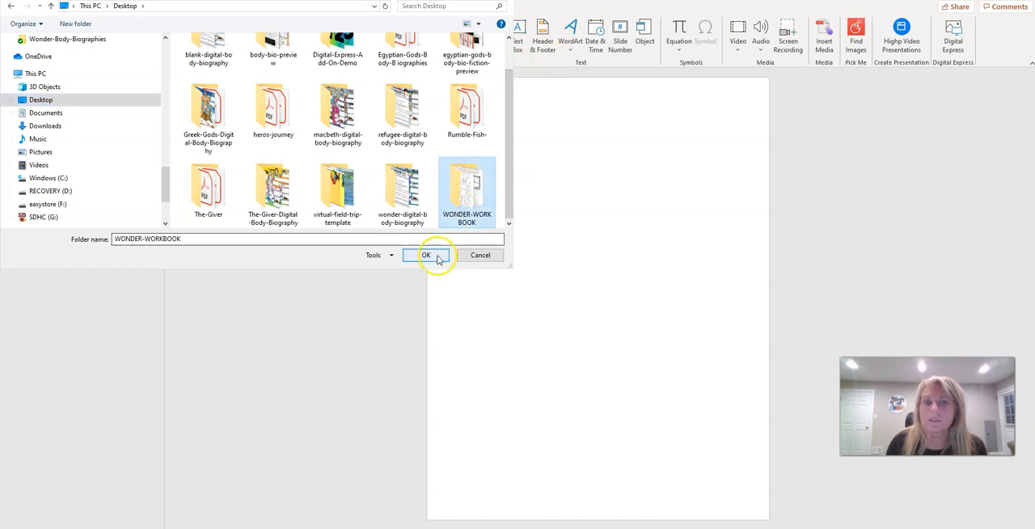
pyautogui.click(427, 255)
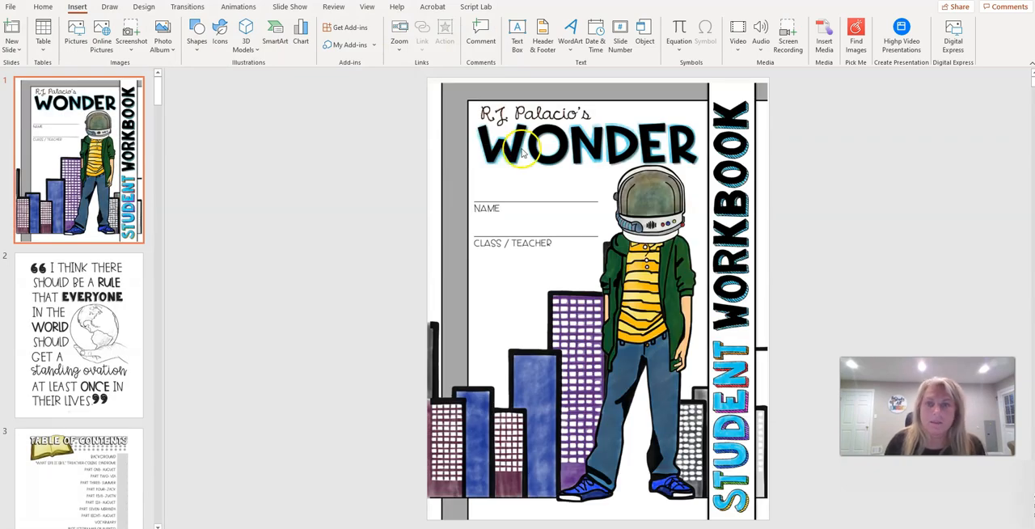
# Review the quote and table of contents slides, then show the deck in Slide Sorter view.
pyautogui.click(78, 333)
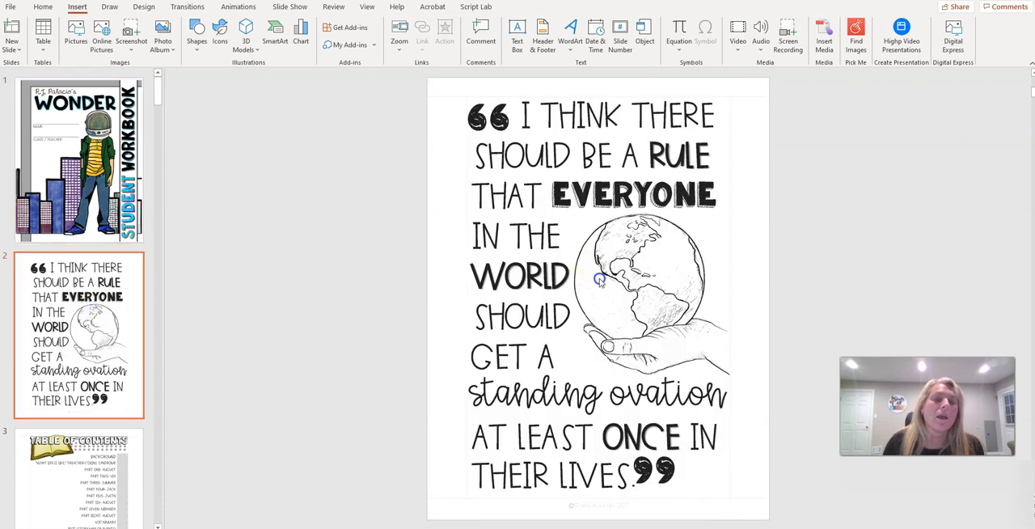
pyautogui.click(77, 335)
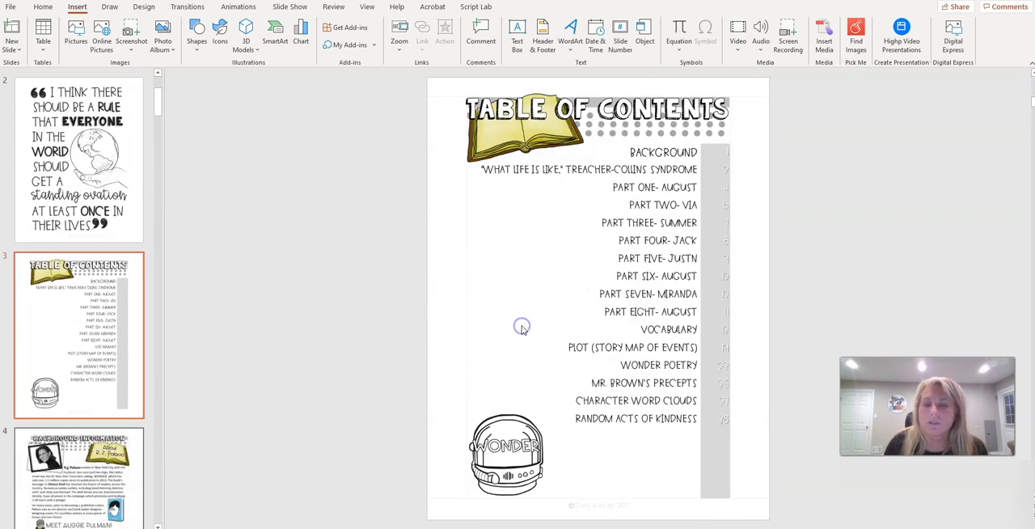
pyautogui.click(333, 7)
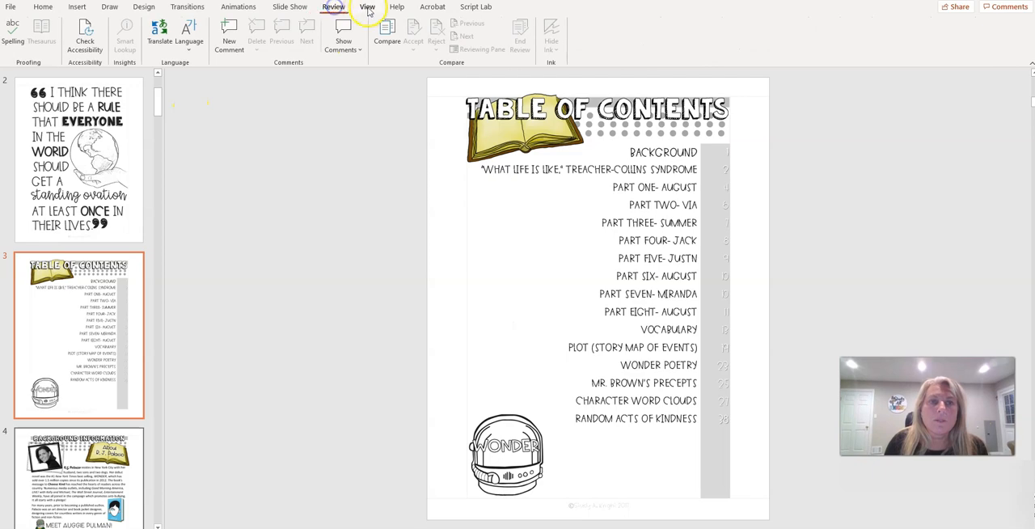
pyautogui.click(59, 33)
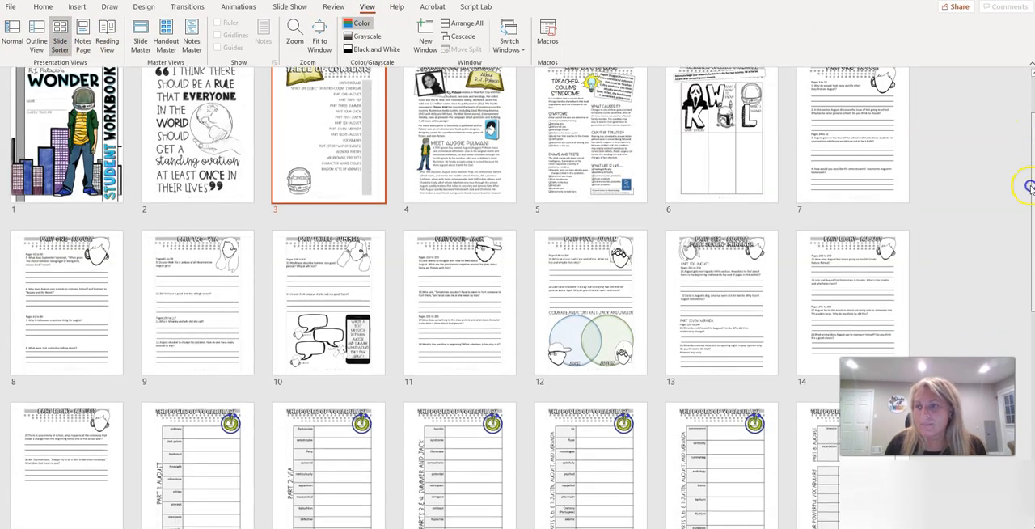
pyautogui.scroll(-3)
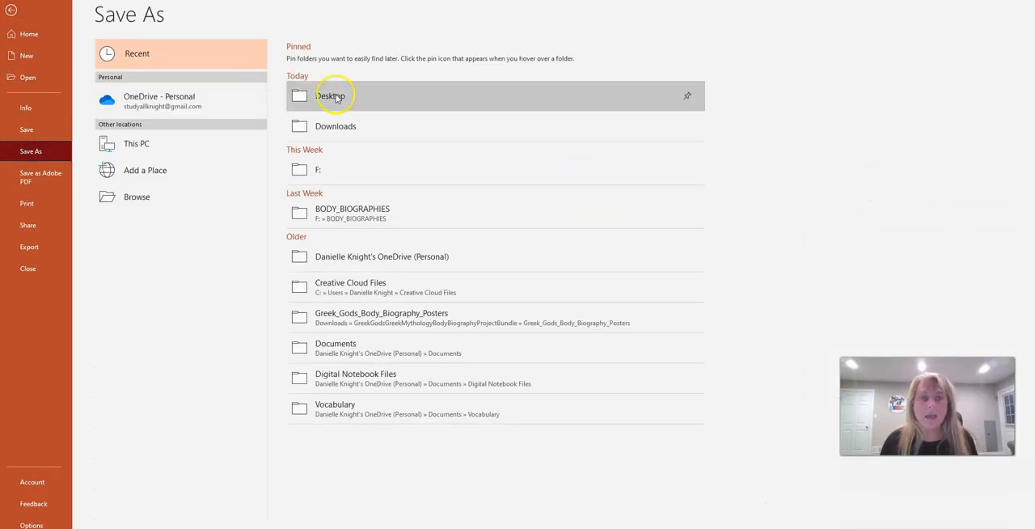
# Save the presentation to the Desktop as wonder-workbook.
pyautogui.doubleClick(330, 95)
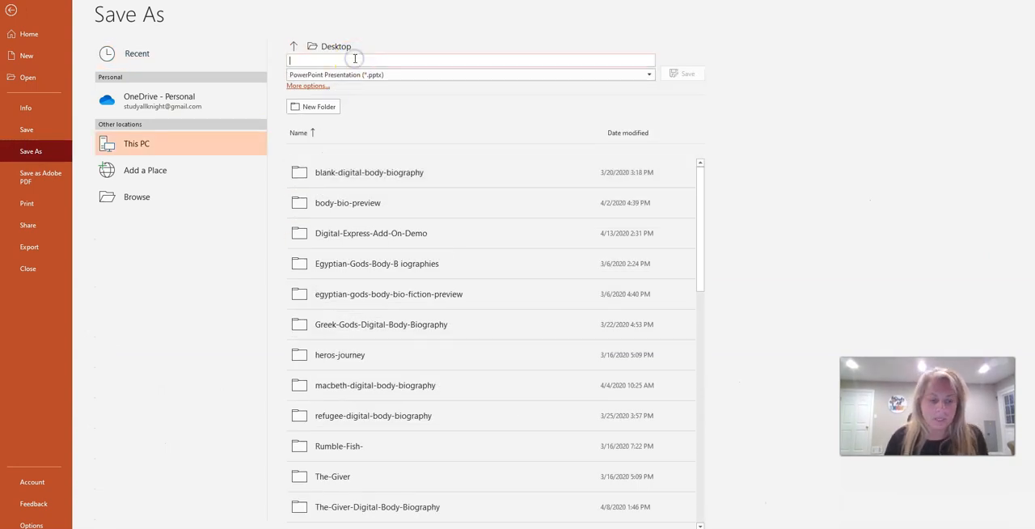
pyautogui.write('wonder-wor')
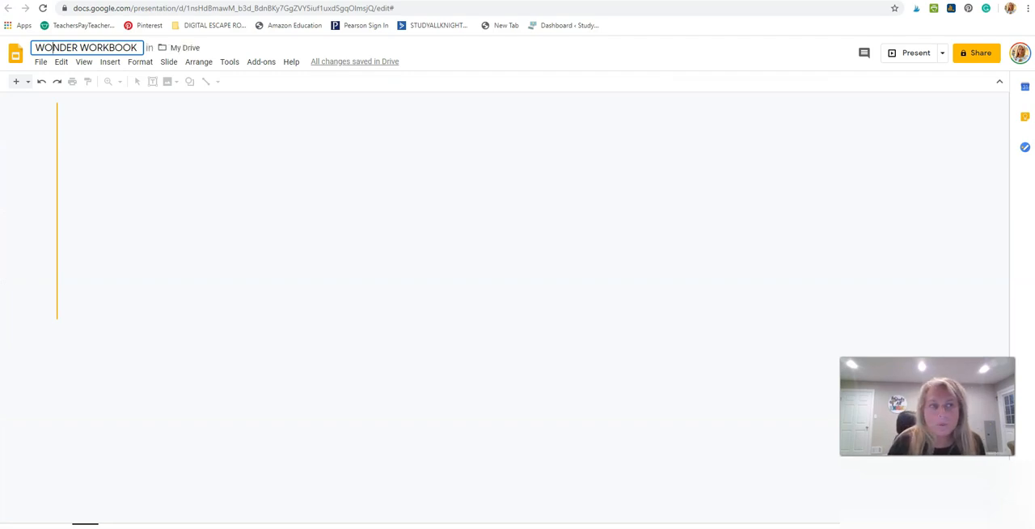
# Set the page setup to a custom 8.5 by 11 inch size via File > Page setup.
pyautogui.click(41, 61)
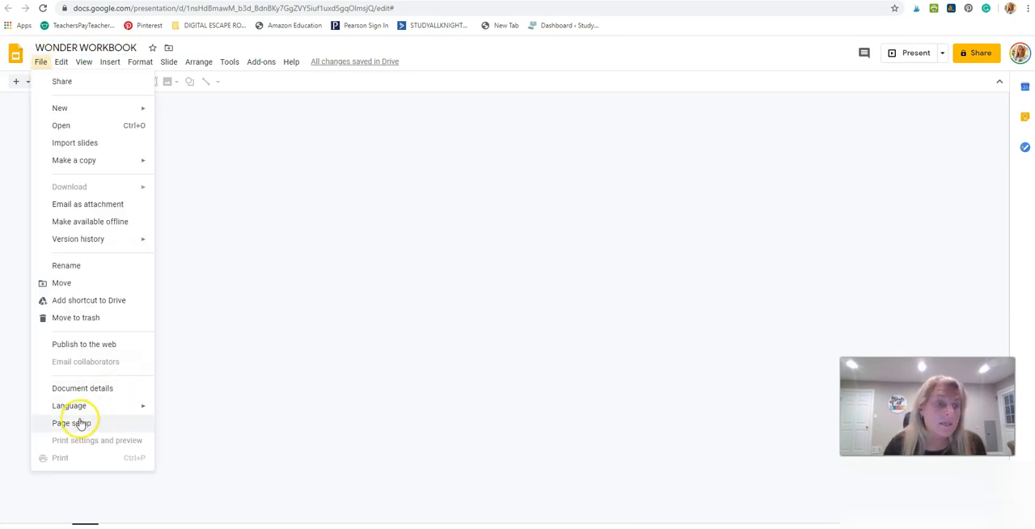
pyautogui.click(71, 423)
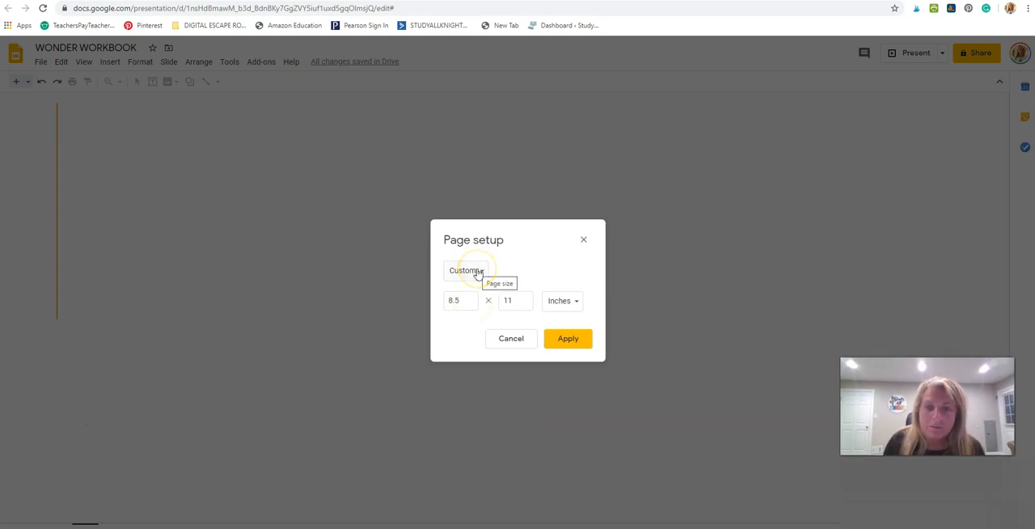
pyautogui.click(477, 271)
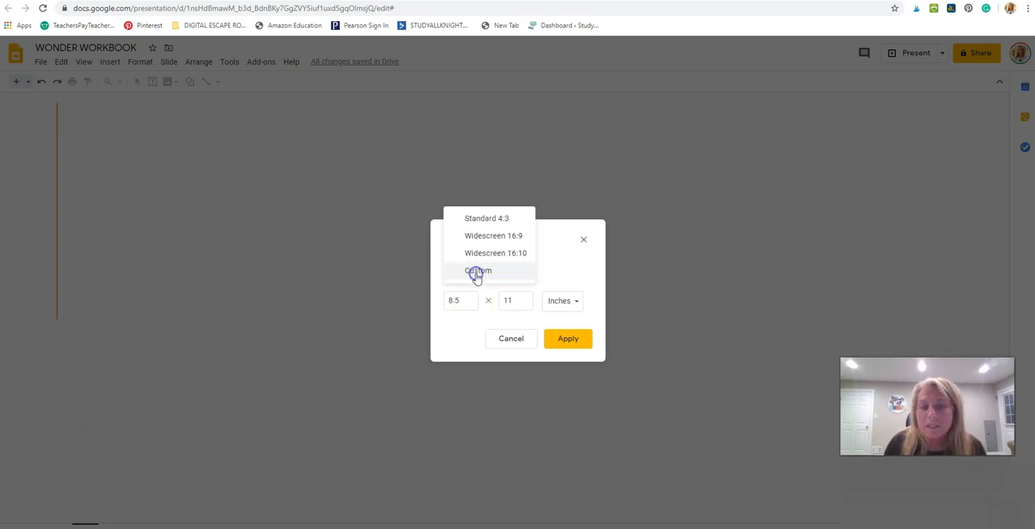
pyautogui.click(479, 270)
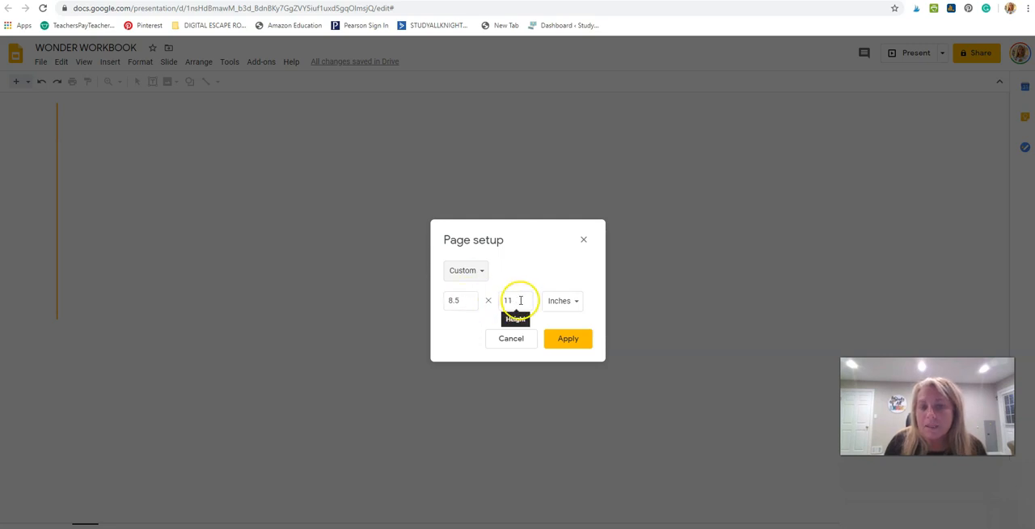
pyautogui.click(567, 338)
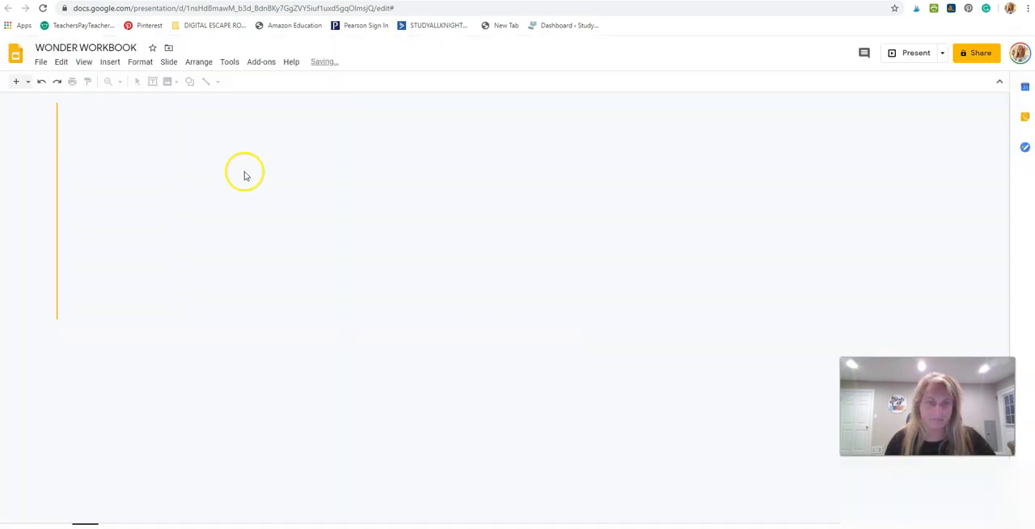
pyautogui.click(40, 62)
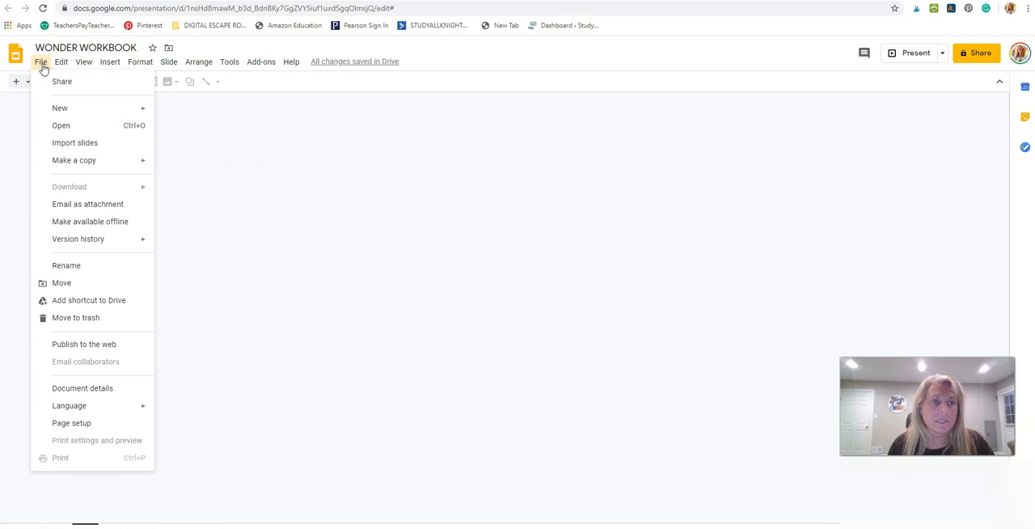
# Upload the wonder-workbook-google file from the Desktop into the Import slides window.
pyautogui.click(74, 142)
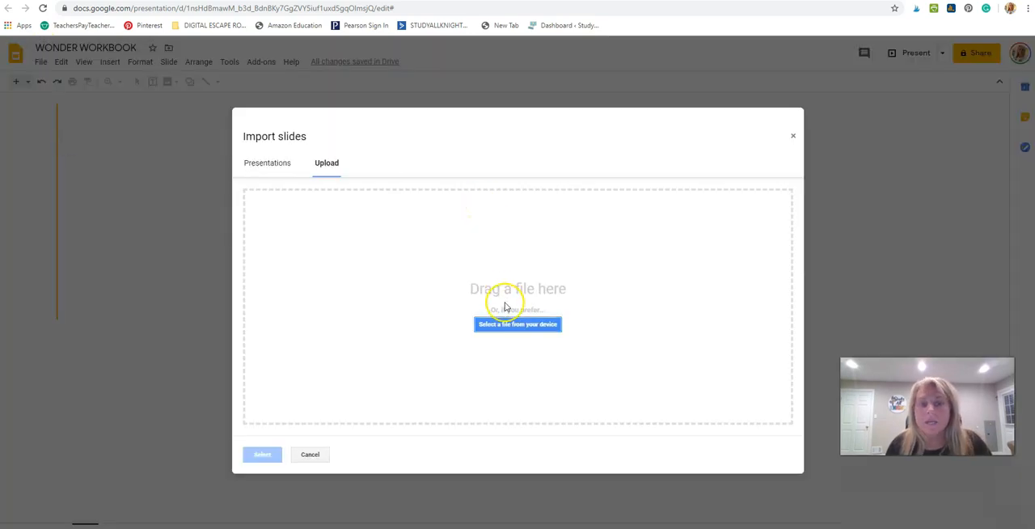
pyautogui.click(517, 324)
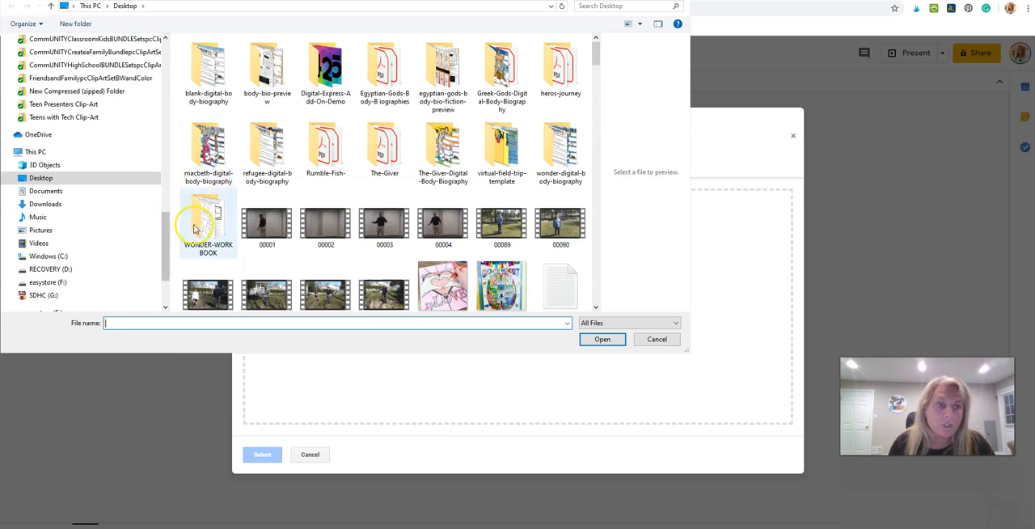
pyautogui.scroll(-3)
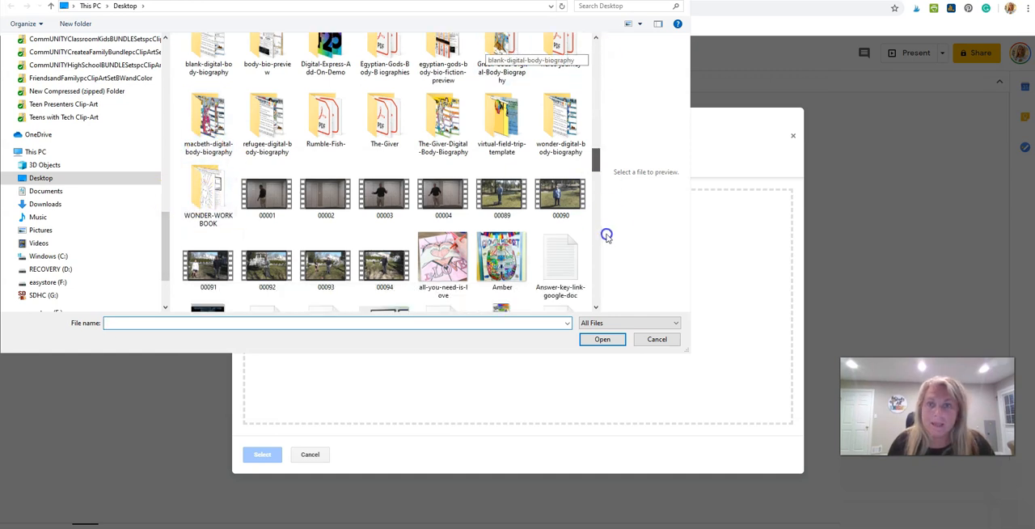
pyautogui.scroll(-3)
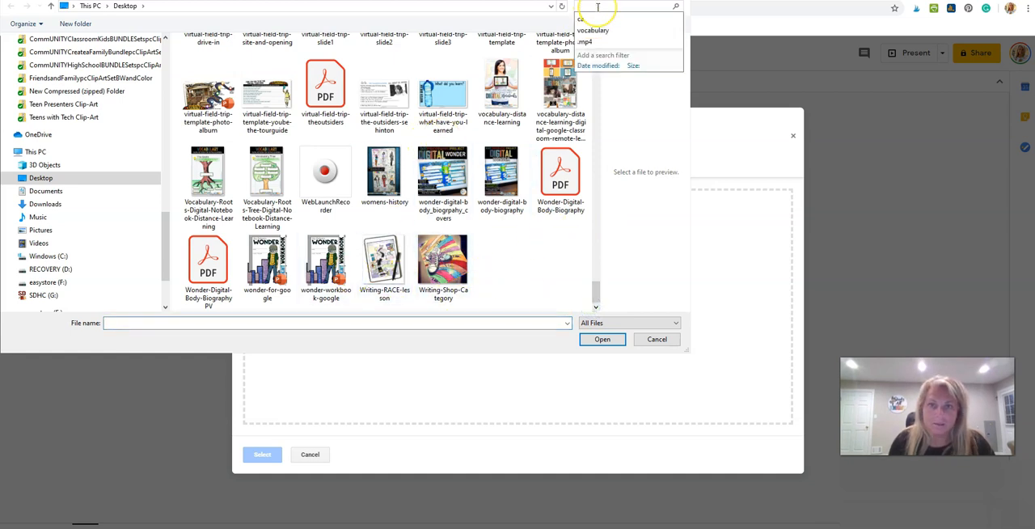
pyautogui.write('wond')
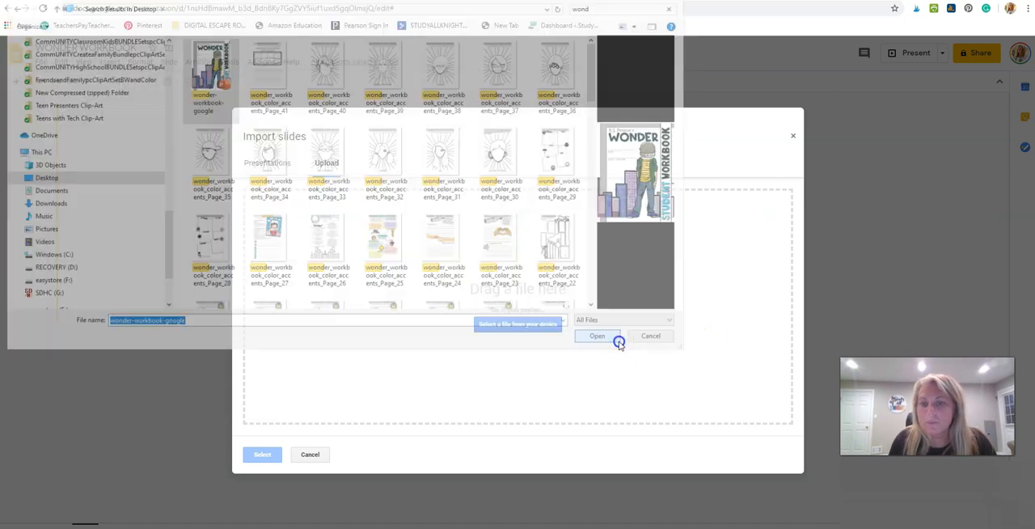
pyautogui.click(597, 337)
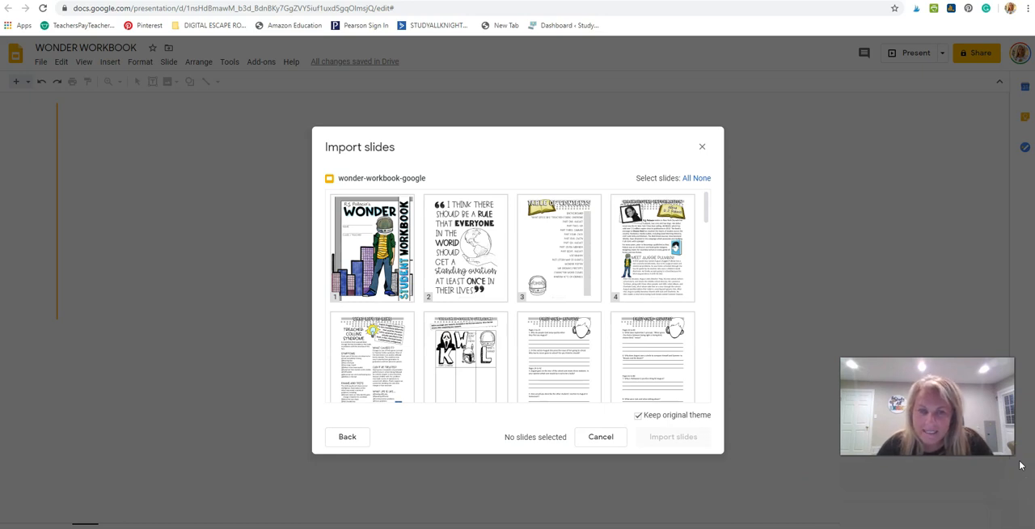
pyautogui.moveTo(718, 192)
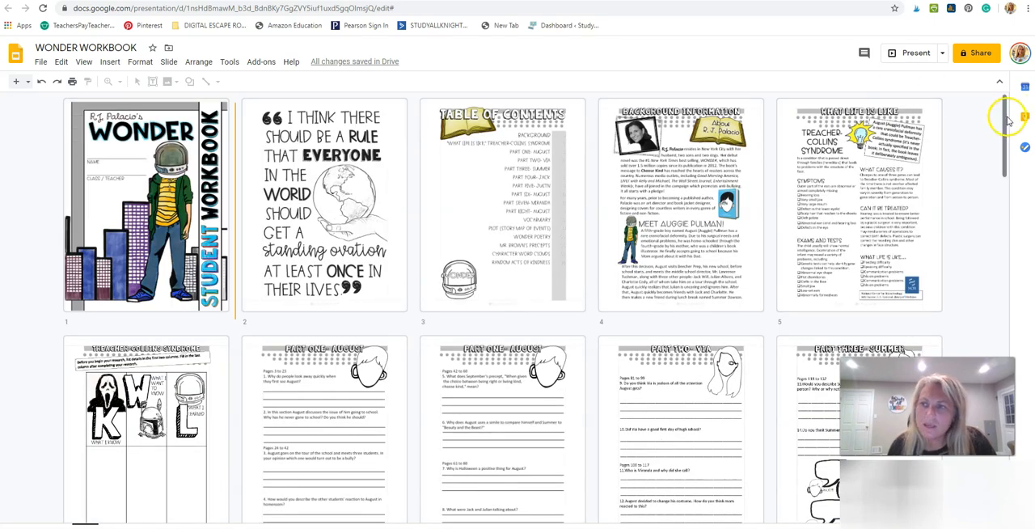
# Import all workbook pages and view the quote page slide in the filmstrip.
pyautogui.scroll(-3)
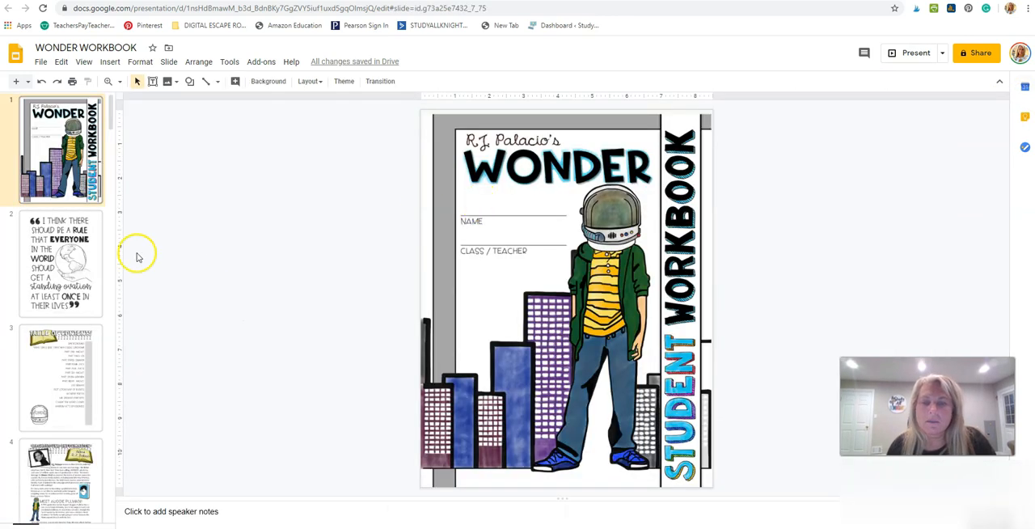
pyautogui.click(62, 262)
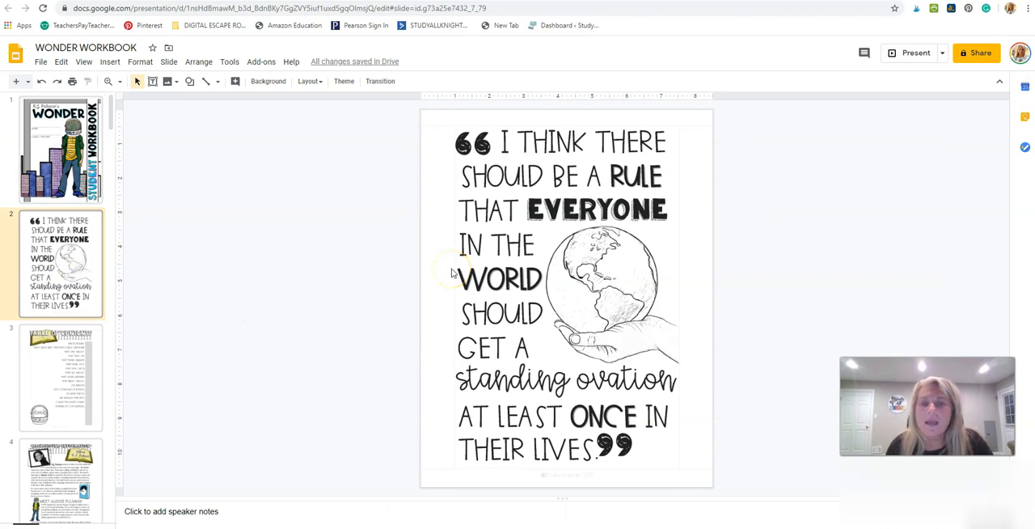